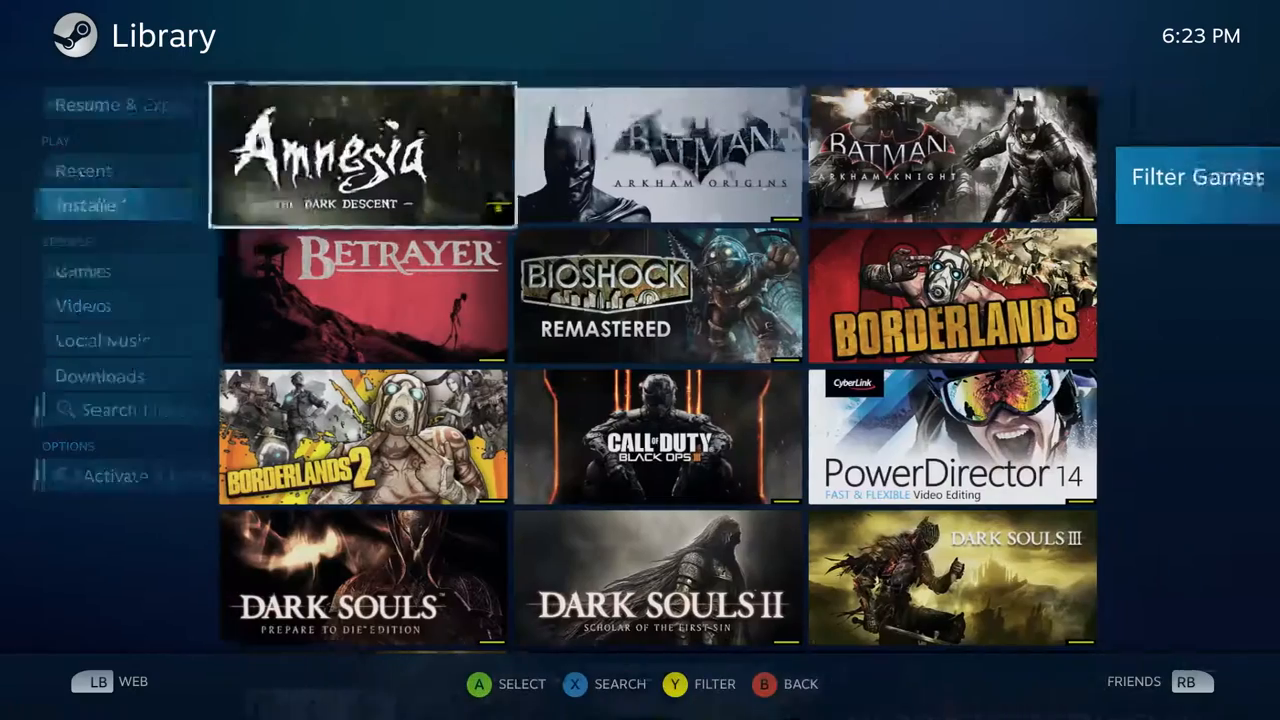
{"action": "scroll", "scroll_direction": "down", "scroll_amount": 3}
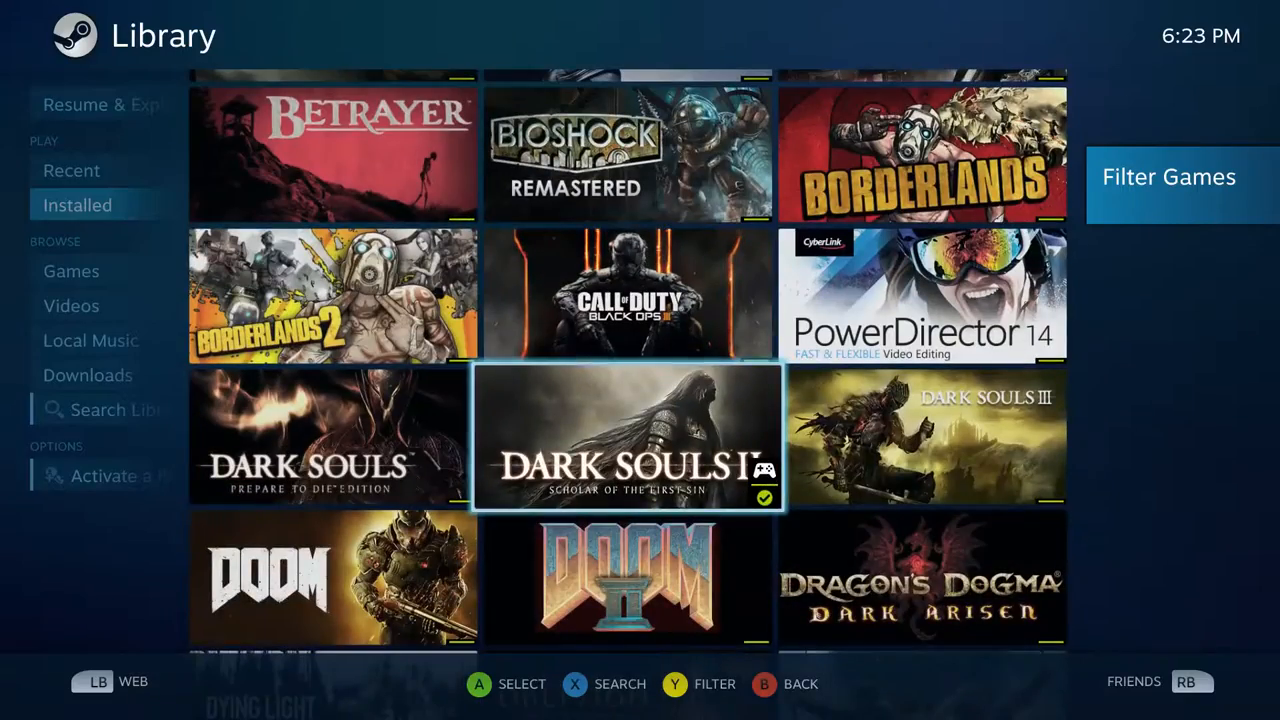